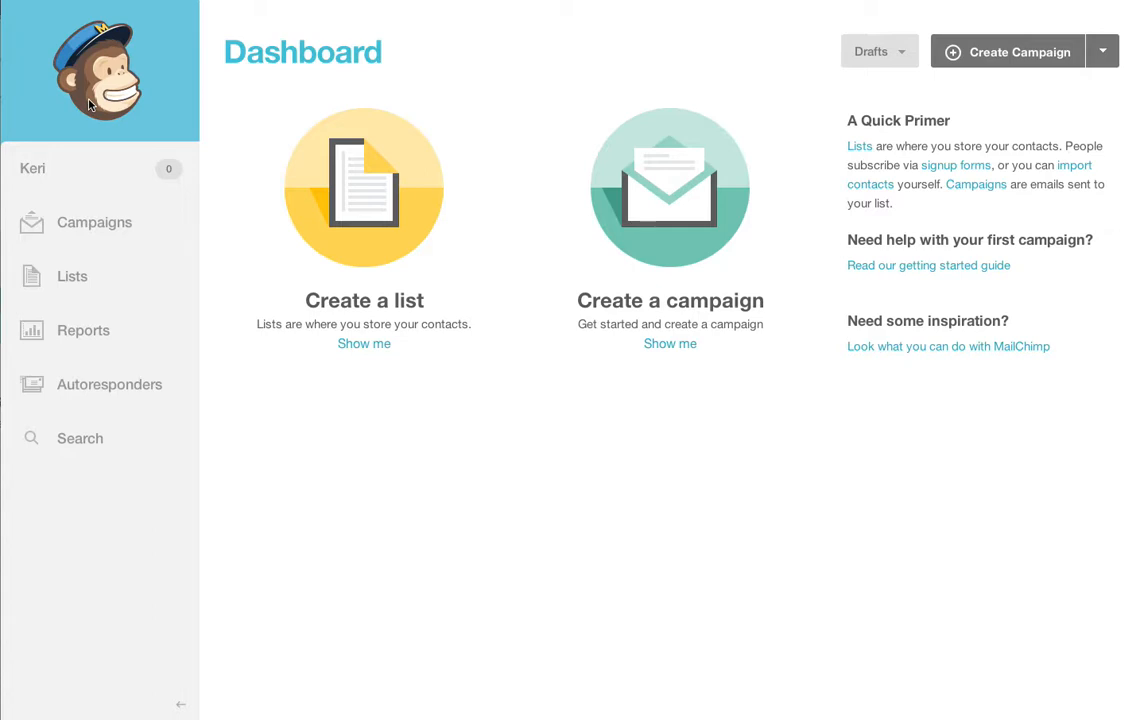
mouse_move(88, 94)
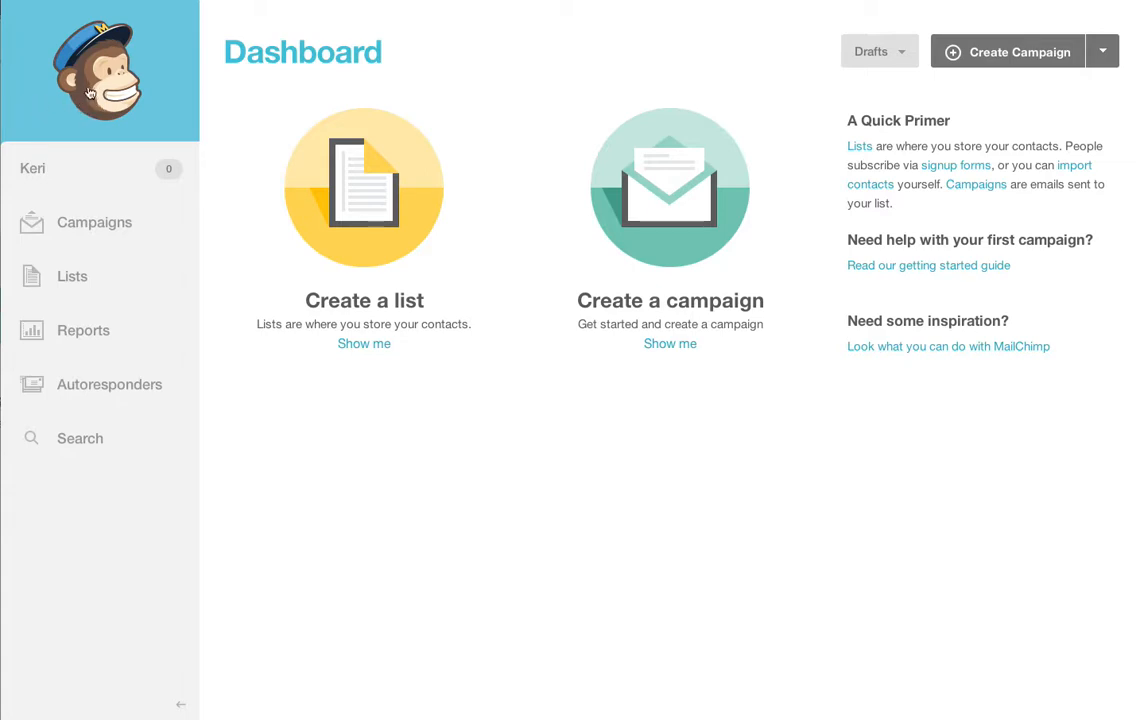
mouse_move(40, 168)
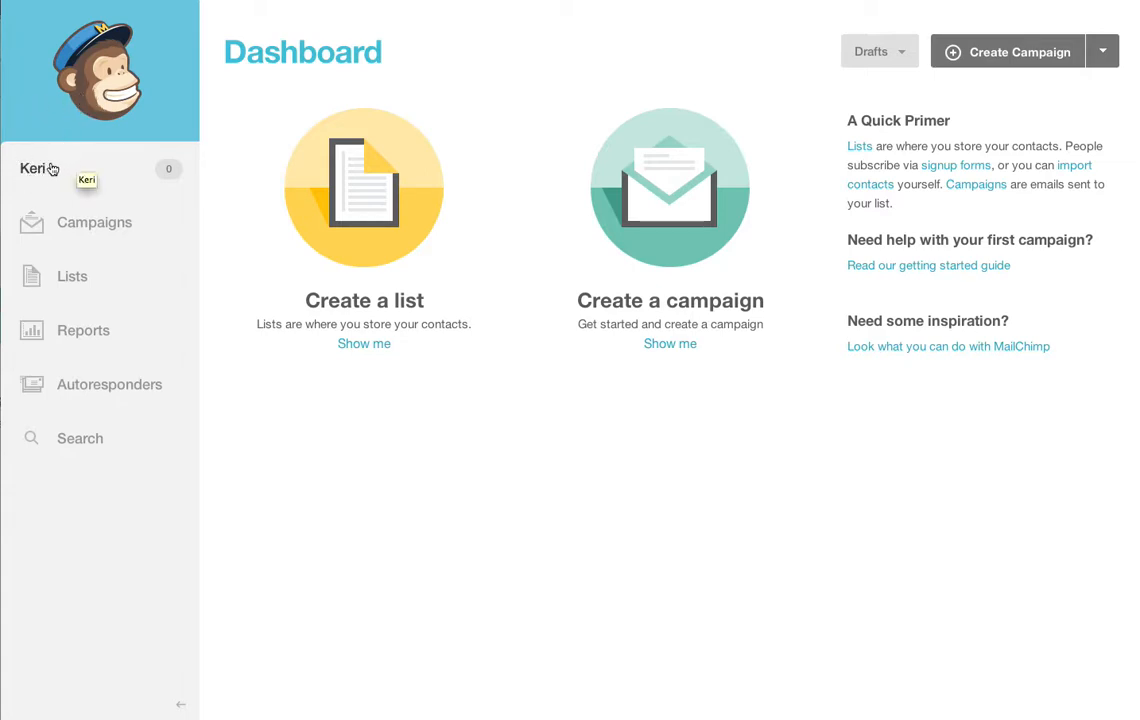
Bring up the My Account menu from the account name in the sidebar
left_click(40, 168)
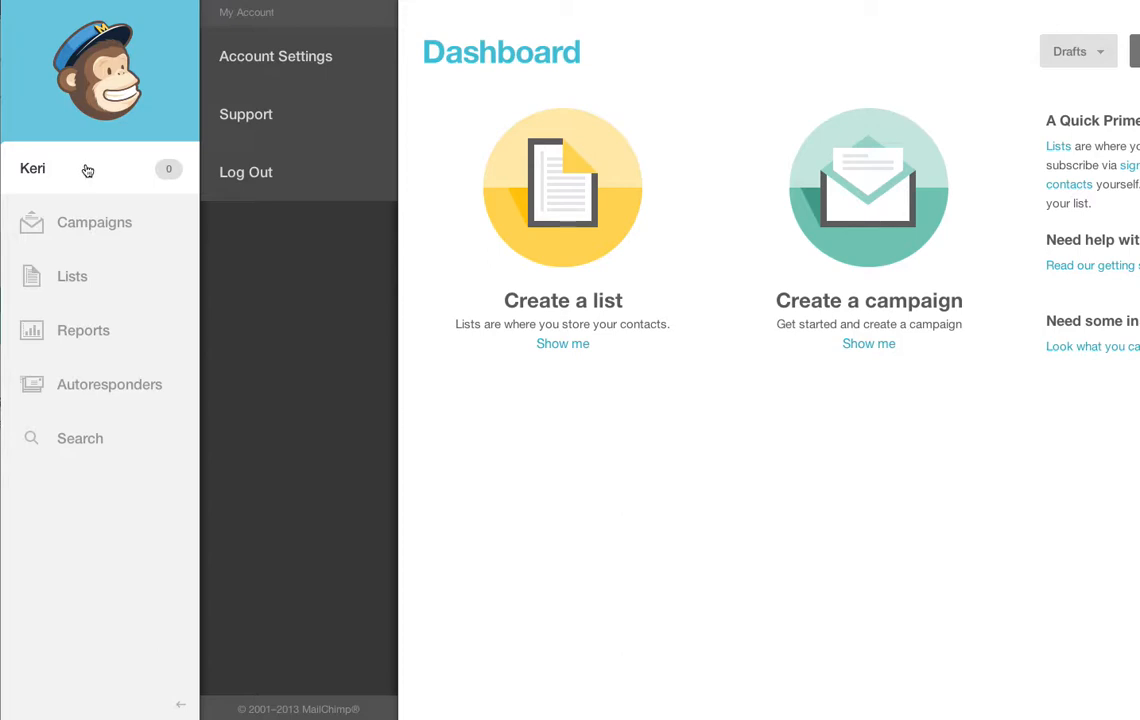
mouse_move(276, 56)
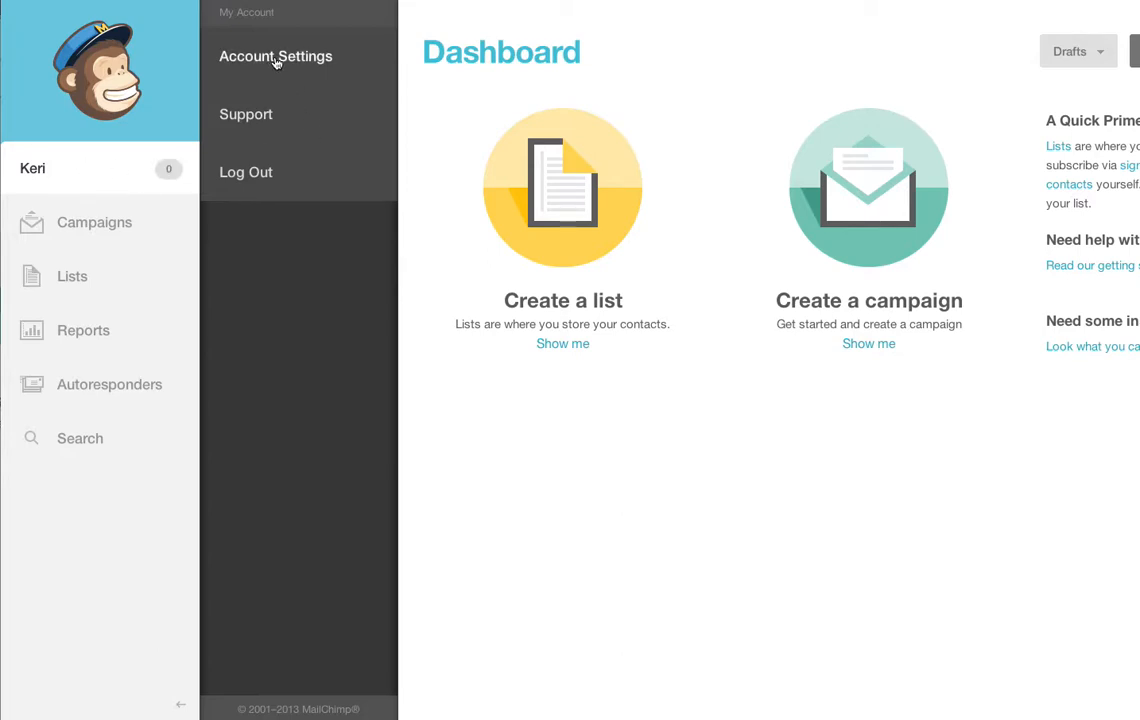
Go to Account Settings and reach the API keys page via the Extras menu
left_click(276, 56)
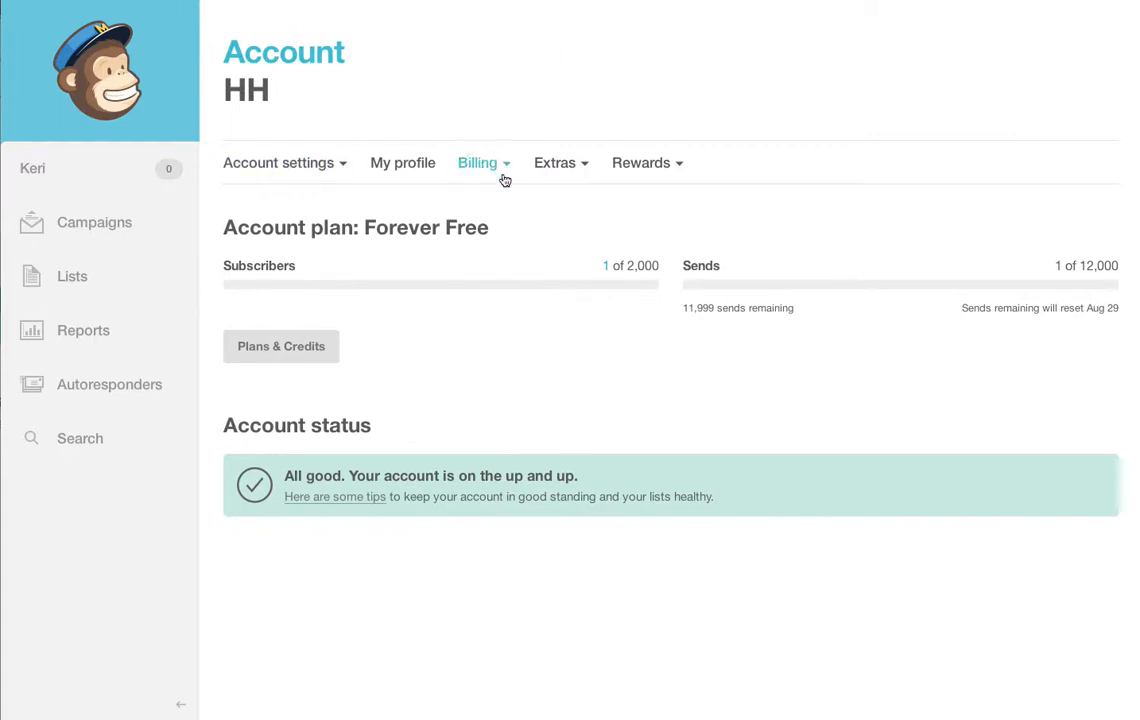
mouse_move(556, 164)
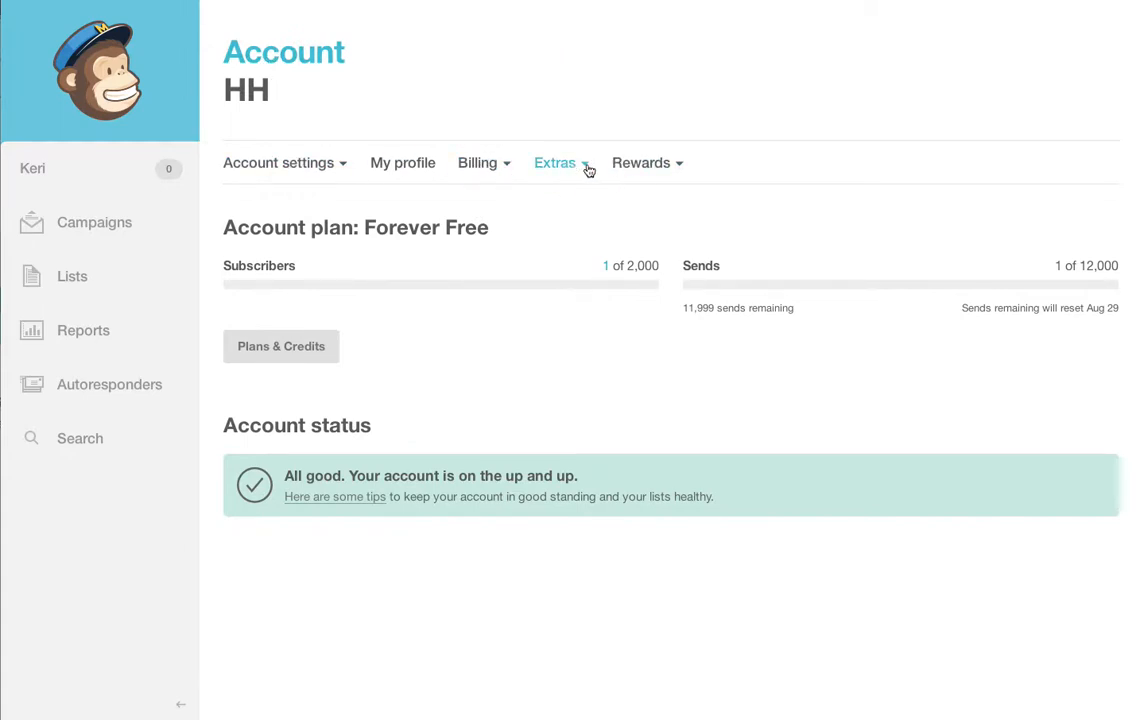
left_click(556, 162)
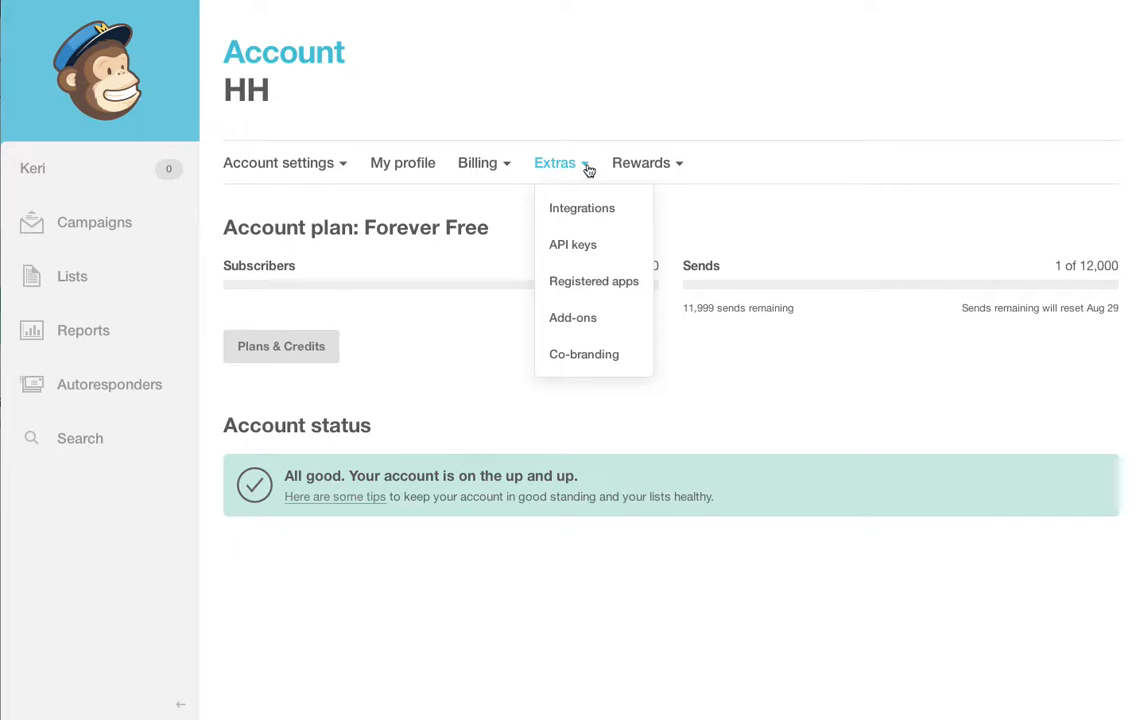
left_click(572, 244)
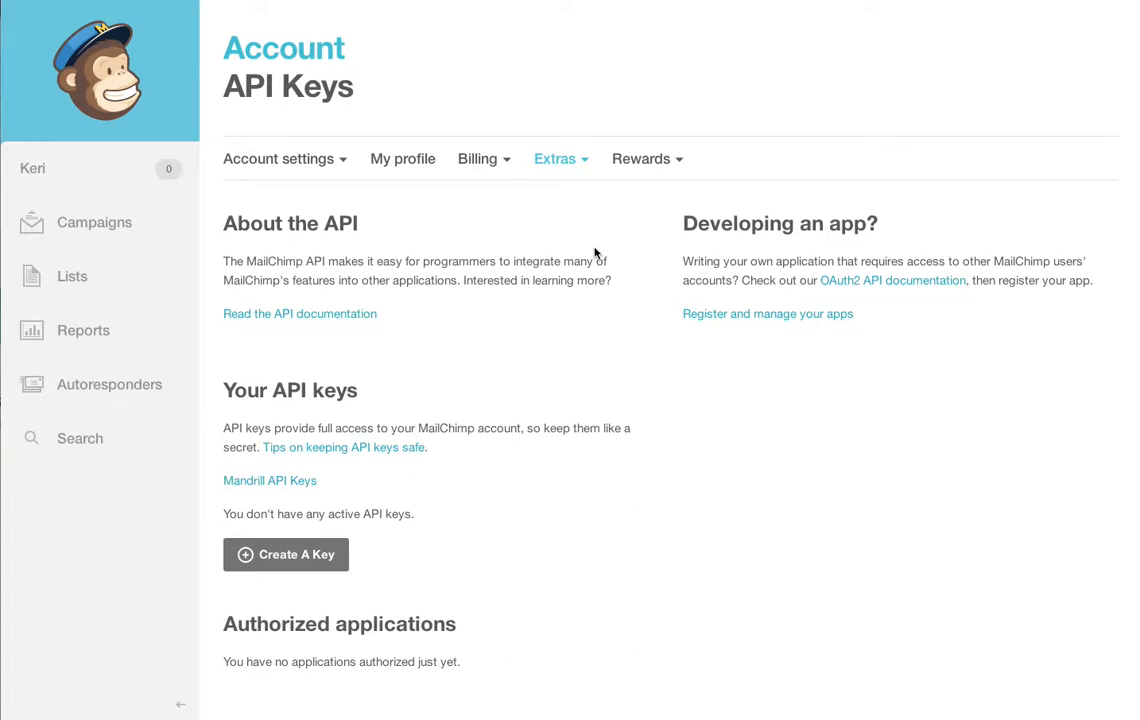
mouse_move(284, 554)
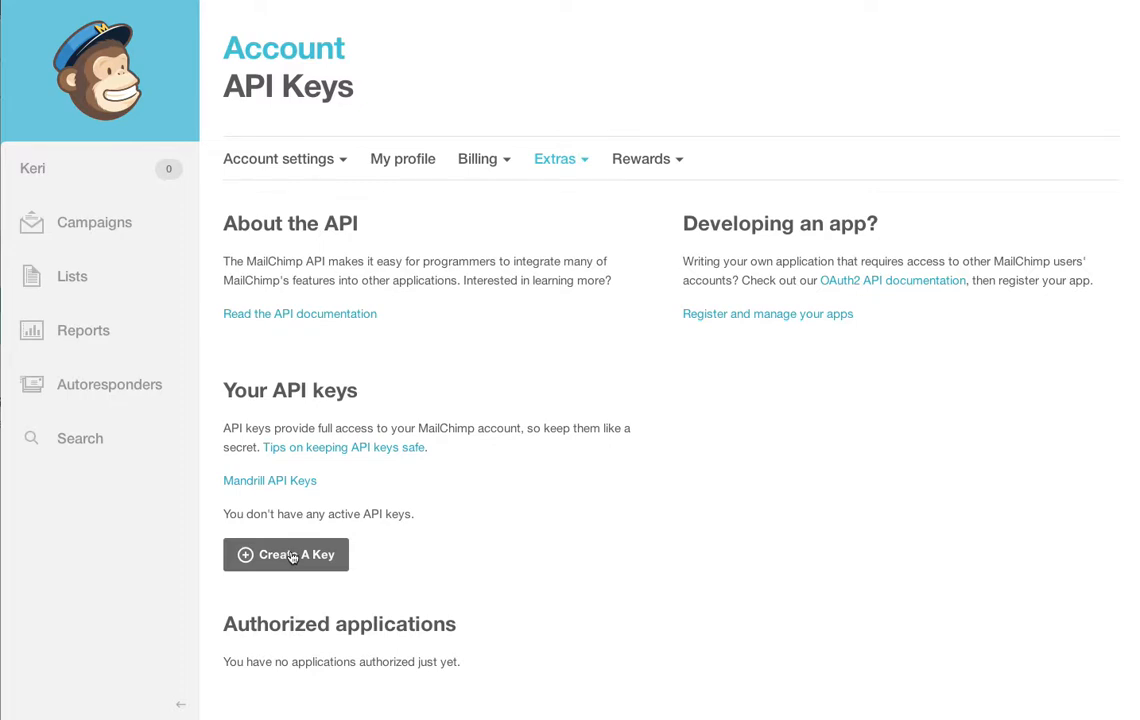
Create a new API key and bring it into view in the Your API keys table
left_click(286, 554)
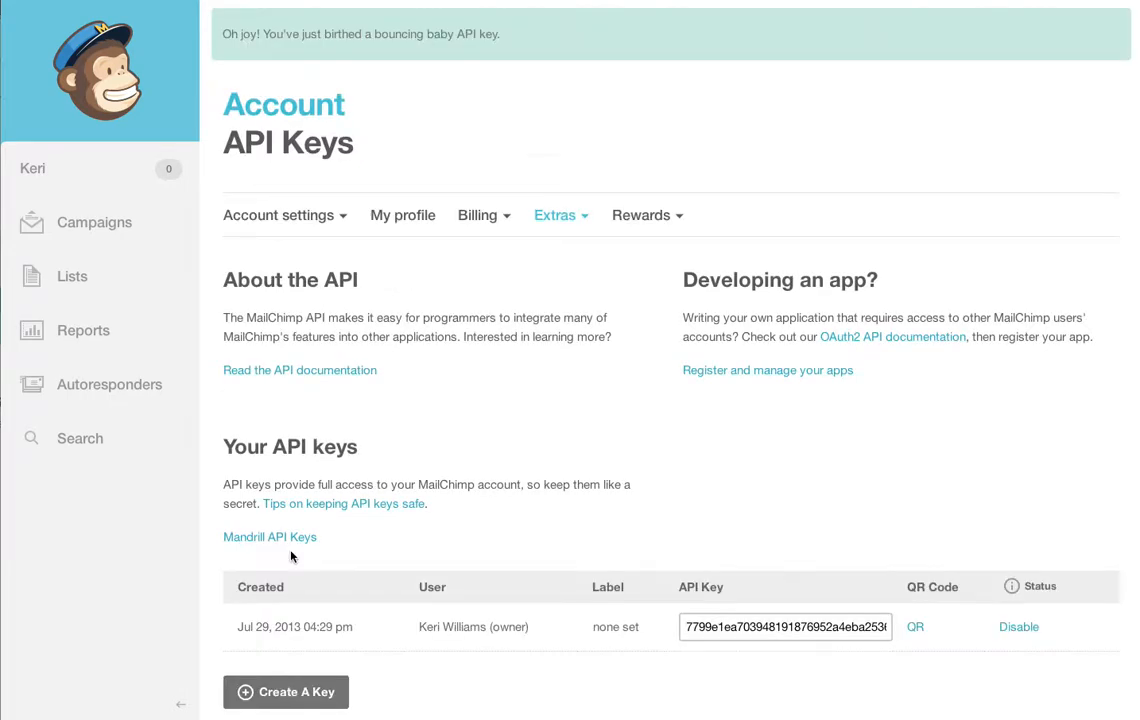
scroll("down", 3)
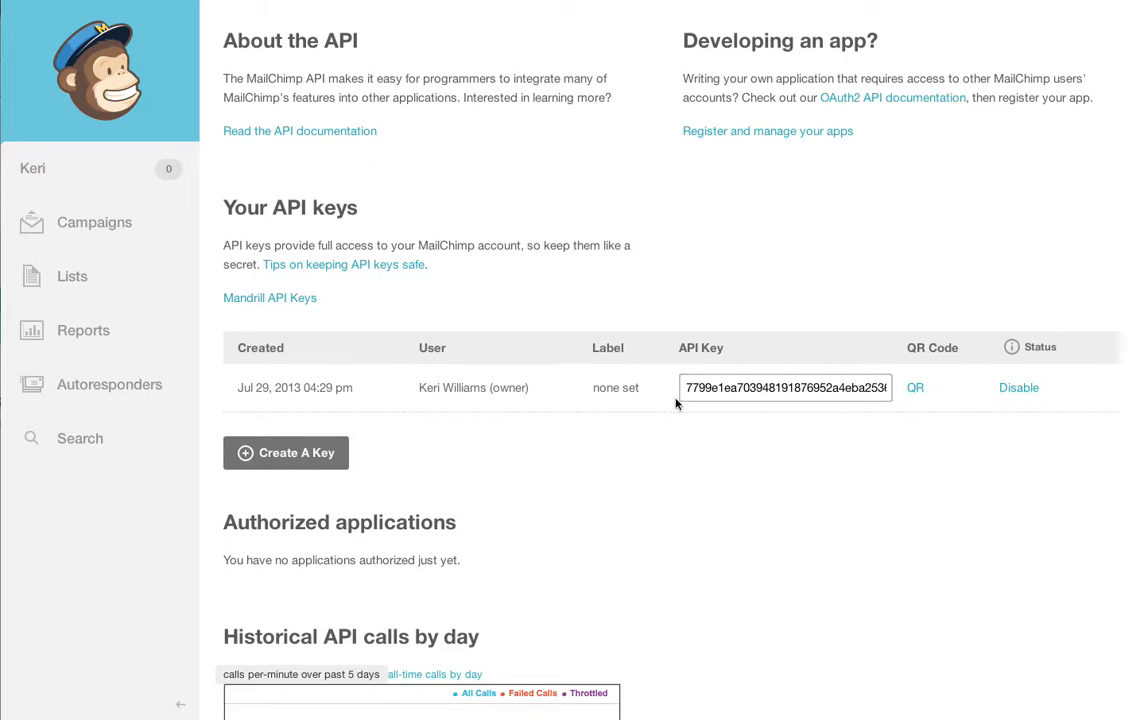
mouse_move(616, 388)
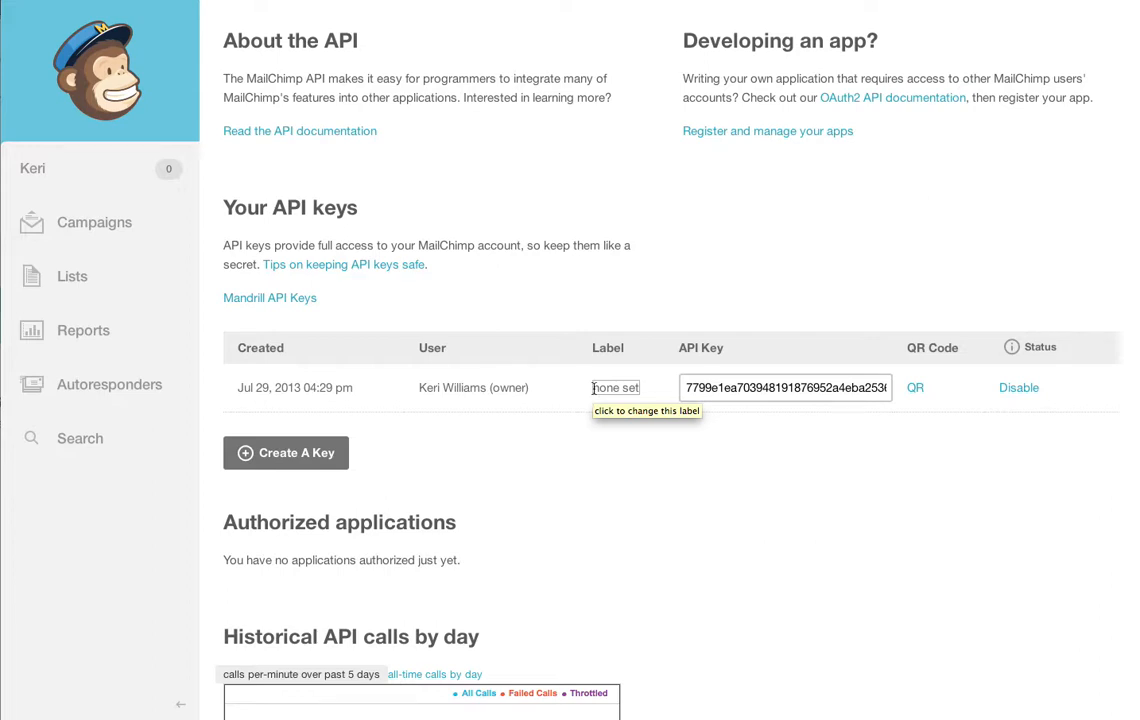
Label the new API key 'Wordpress signup'
left_click(616, 388)
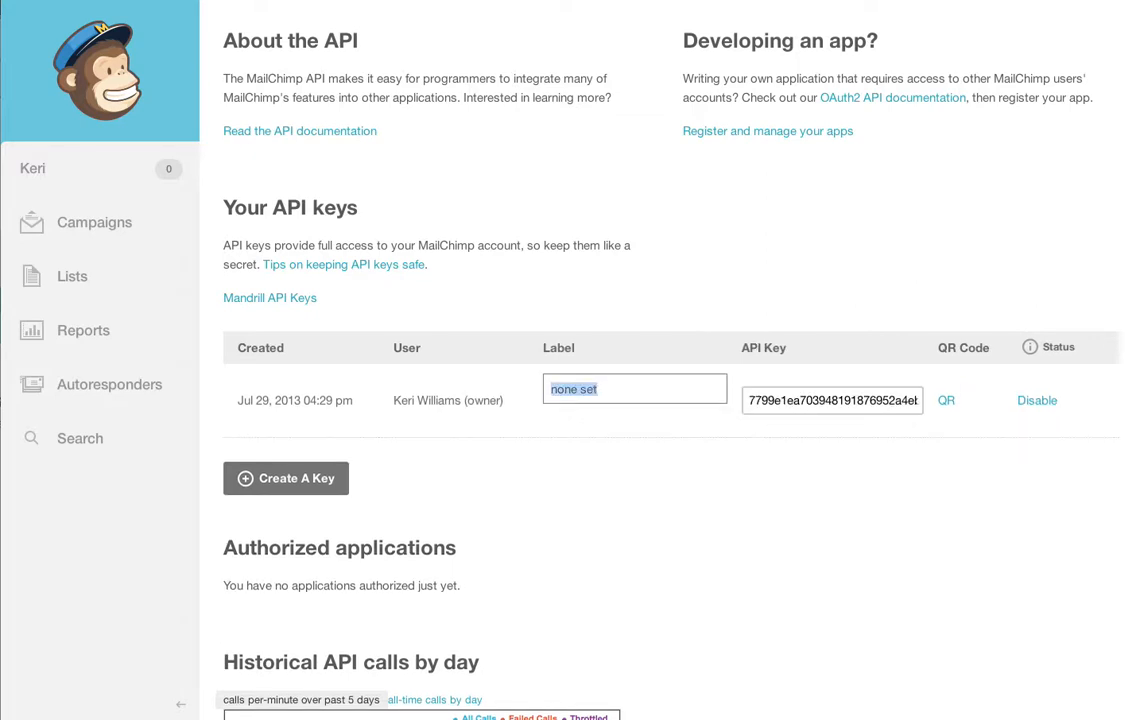
type("Wordpress")
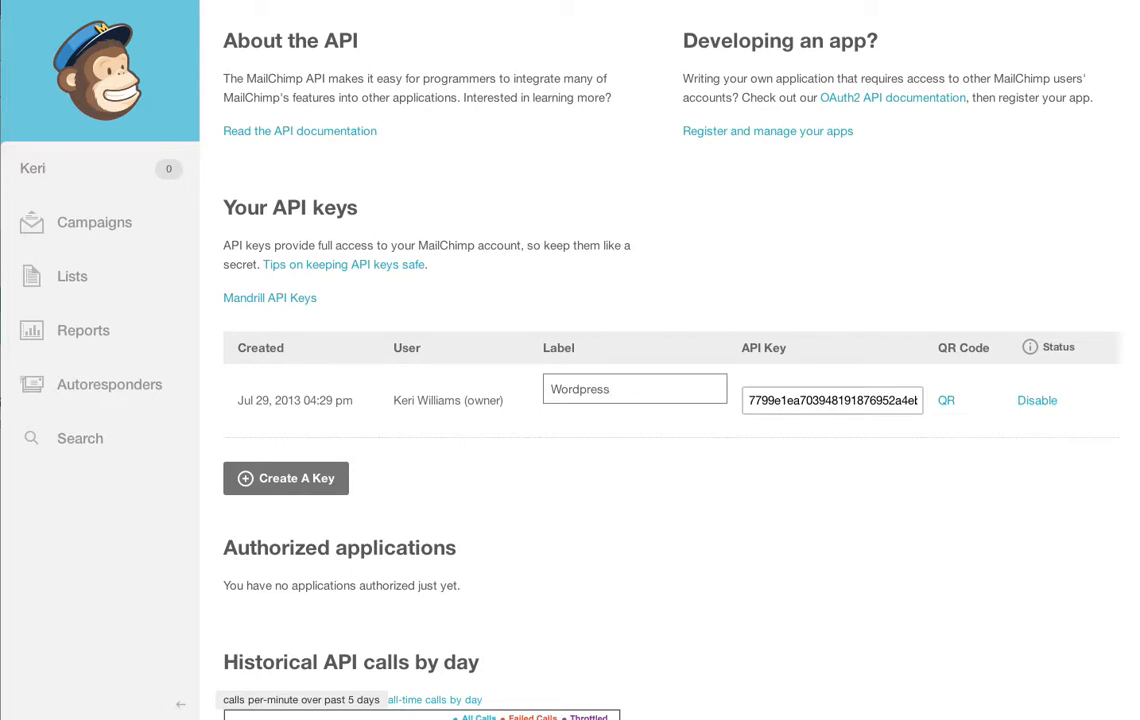
type("signup")
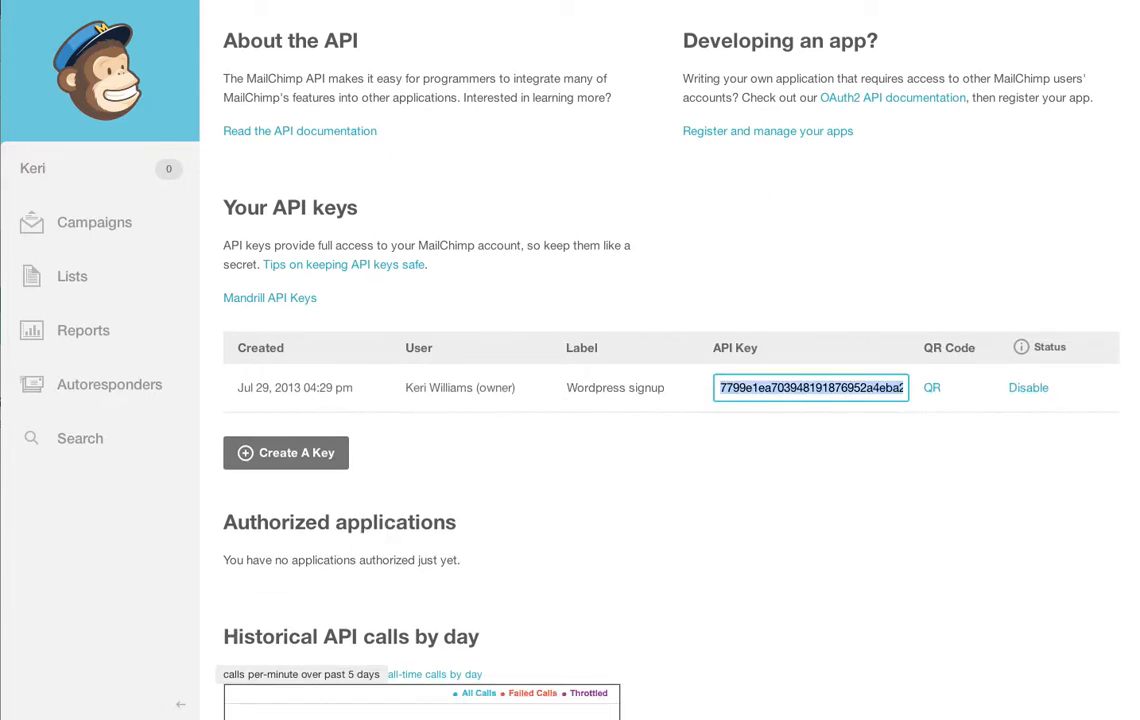
mouse_move(828, 442)
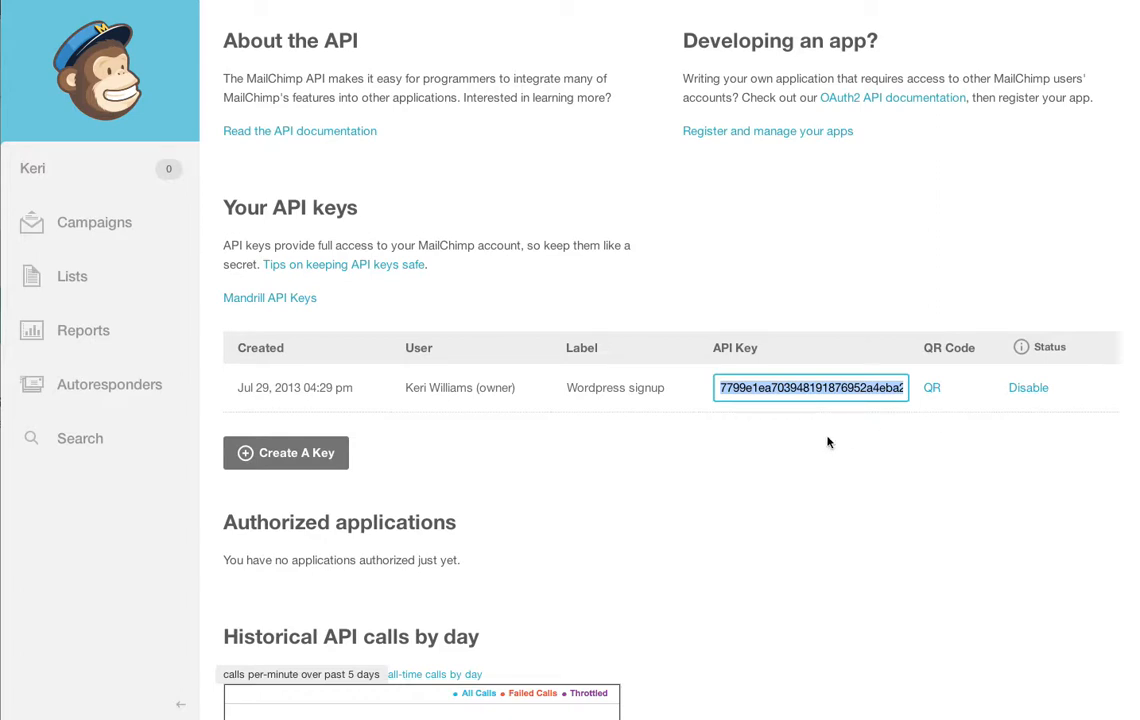